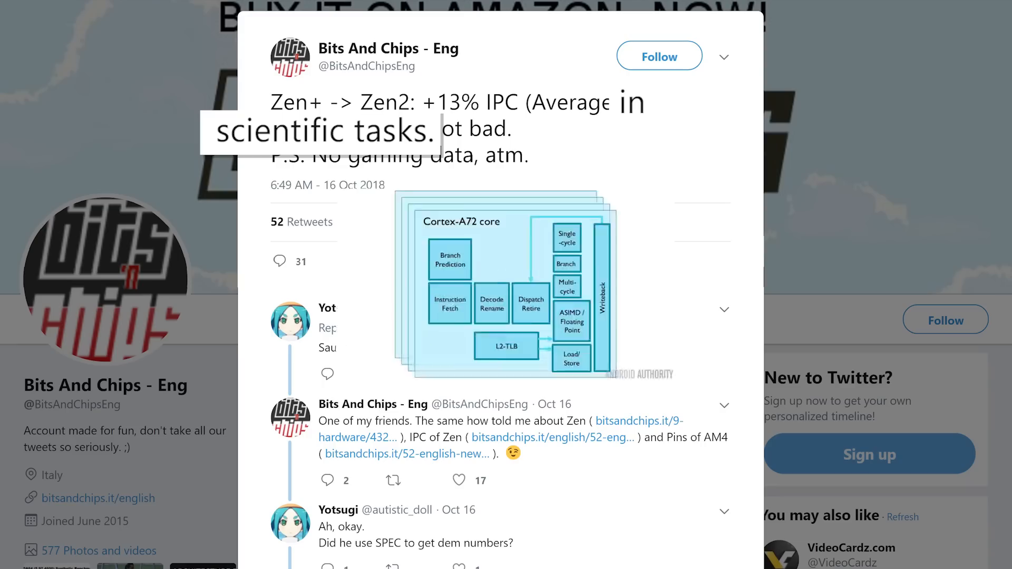
Show the Bits And Chips tweet on Zen+ to Zen 2 IPC gains with its replies
click(506, 296)
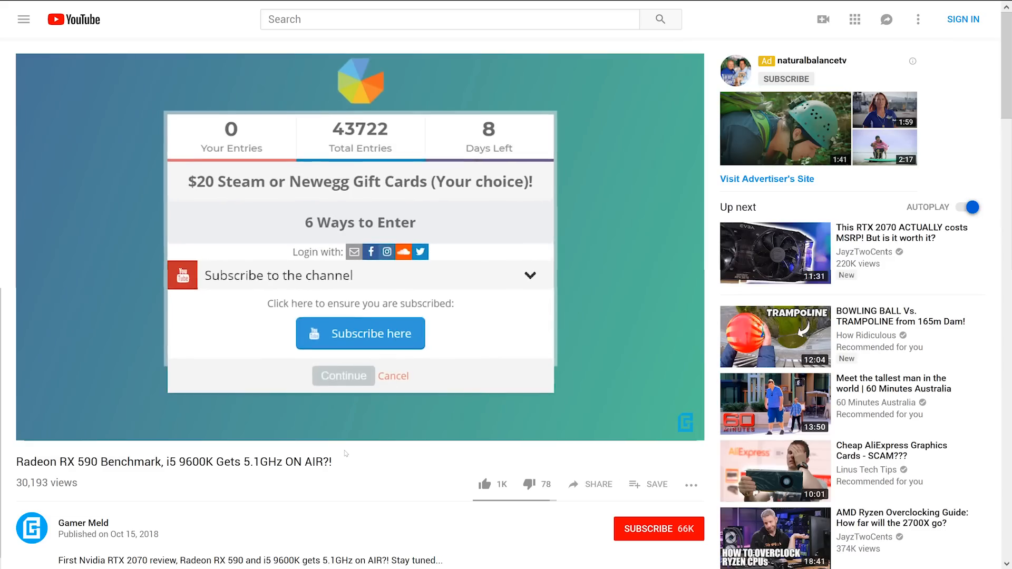
Reveal the Radeon RX 590 video's description listing the giveaway, affiliate and social links
scroll(down, 3)
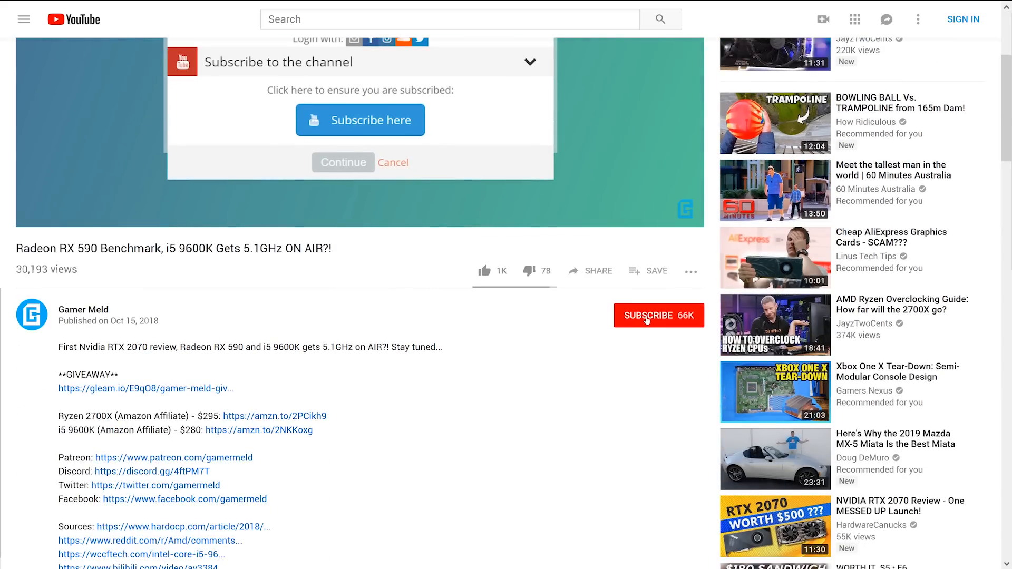
mouse_move(185, 394)
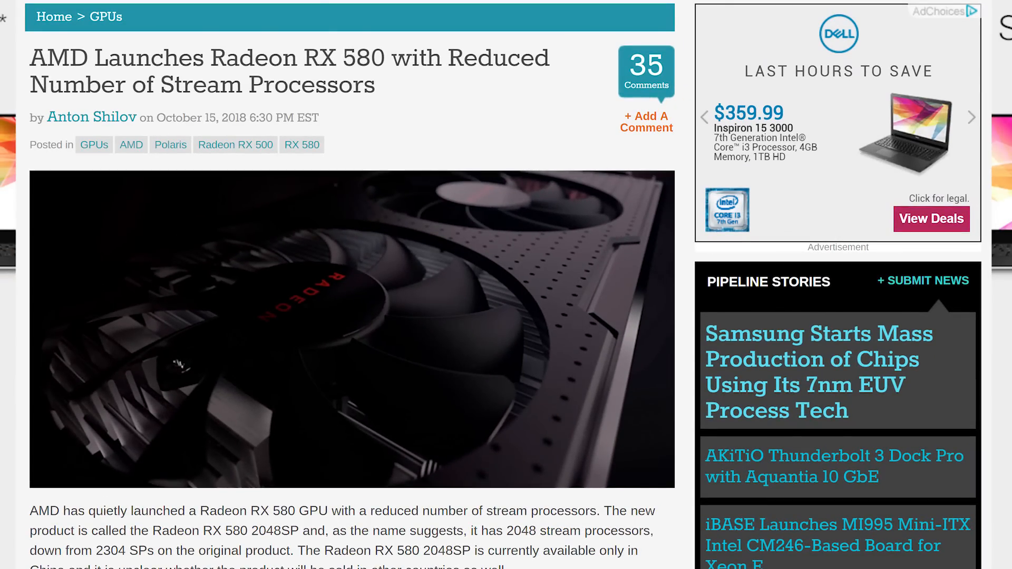
Scroll through the RX 580 2048SP article and the priced RX 580 card listings
scroll(down, 3)
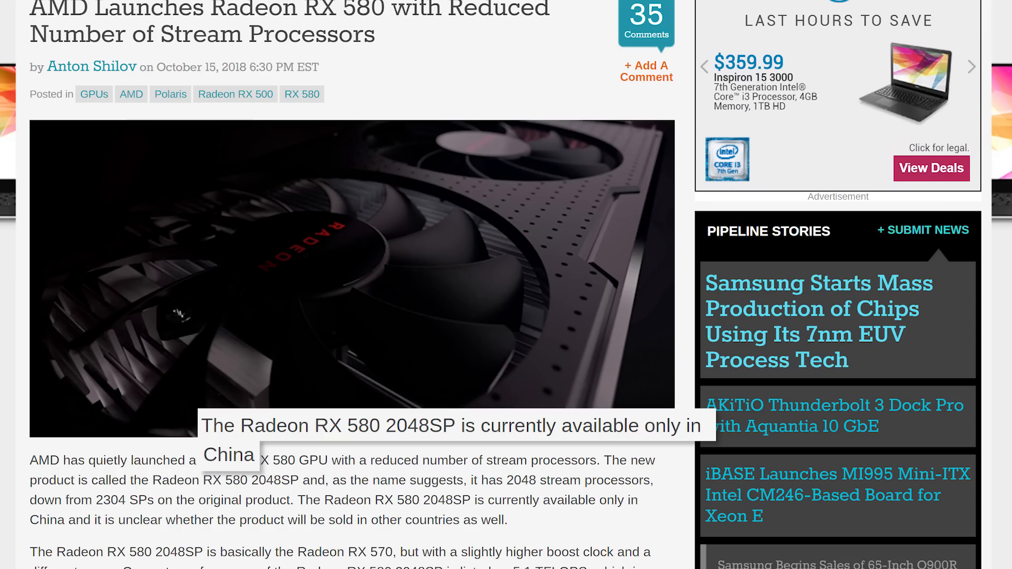
scroll(up, 3)
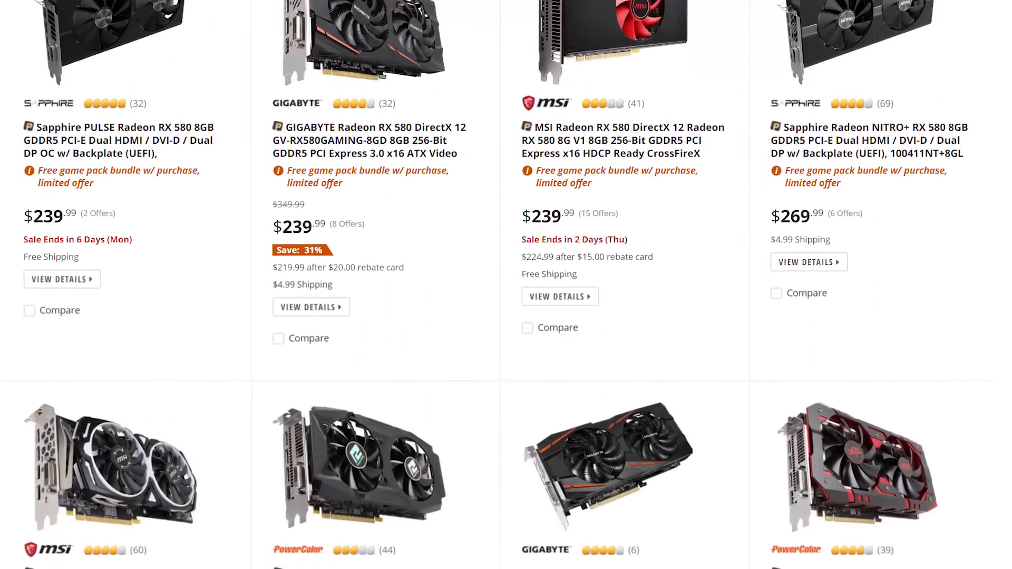
scroll(down, 3)
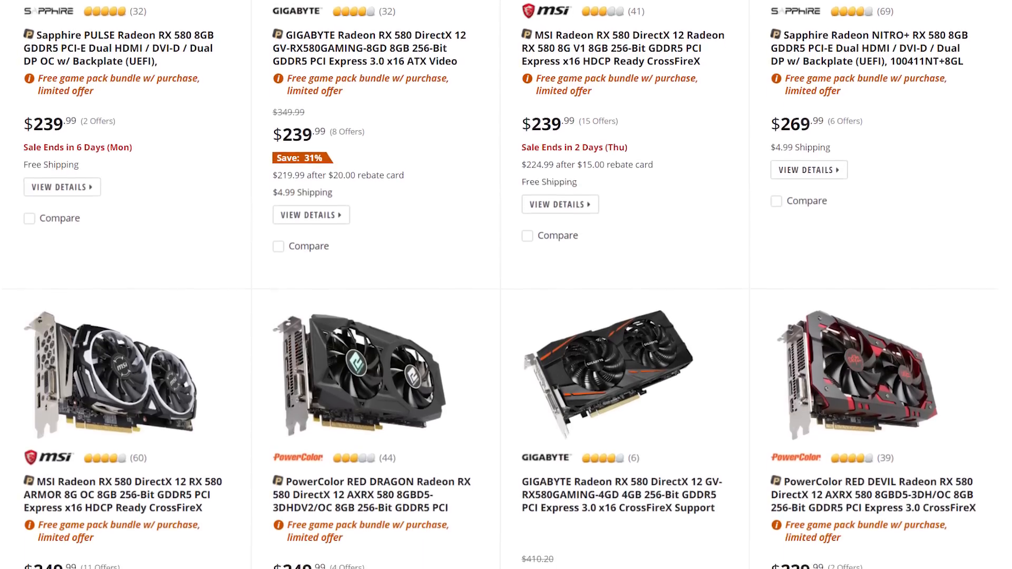